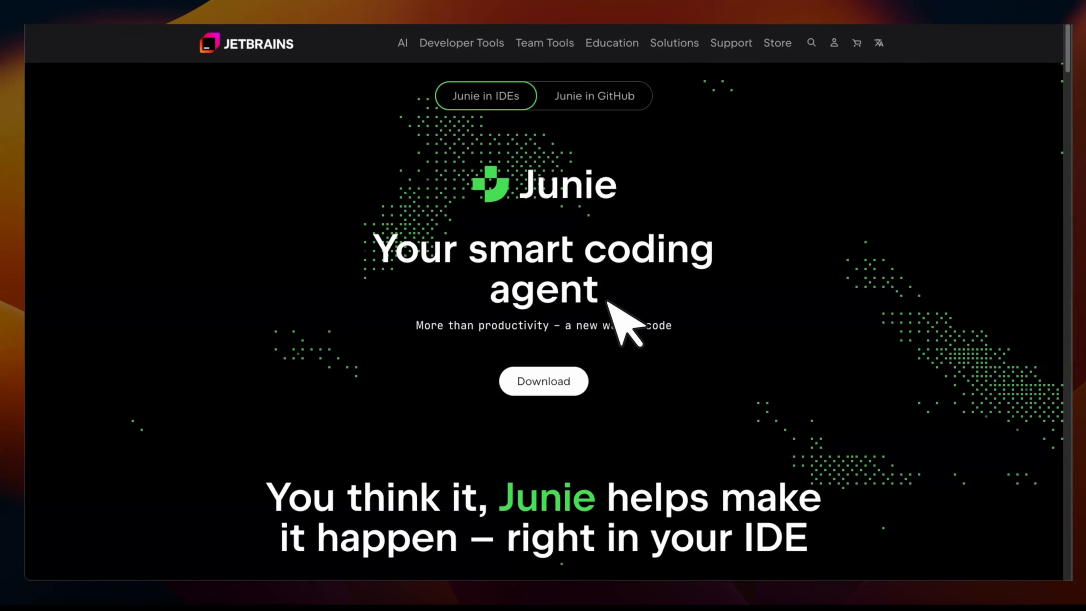
{"action": "mouse_move", "coordinate": [557, 229]}
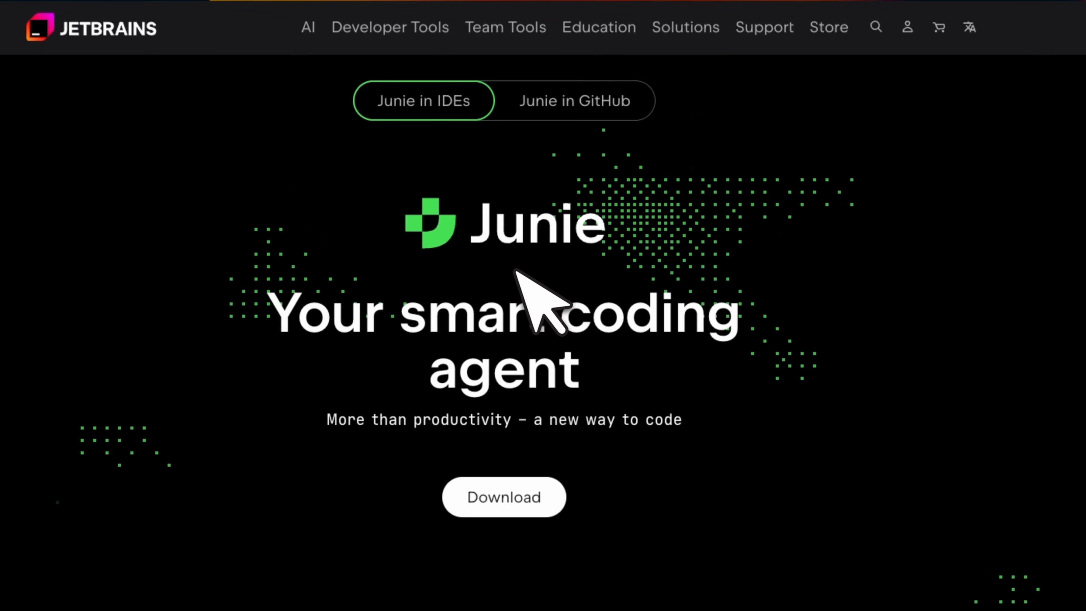
- Upload a video file so the waveform and Transcribe Video button appear
{"action": "scroll", "scroll_direction": "down", "scroll_amount": 3}
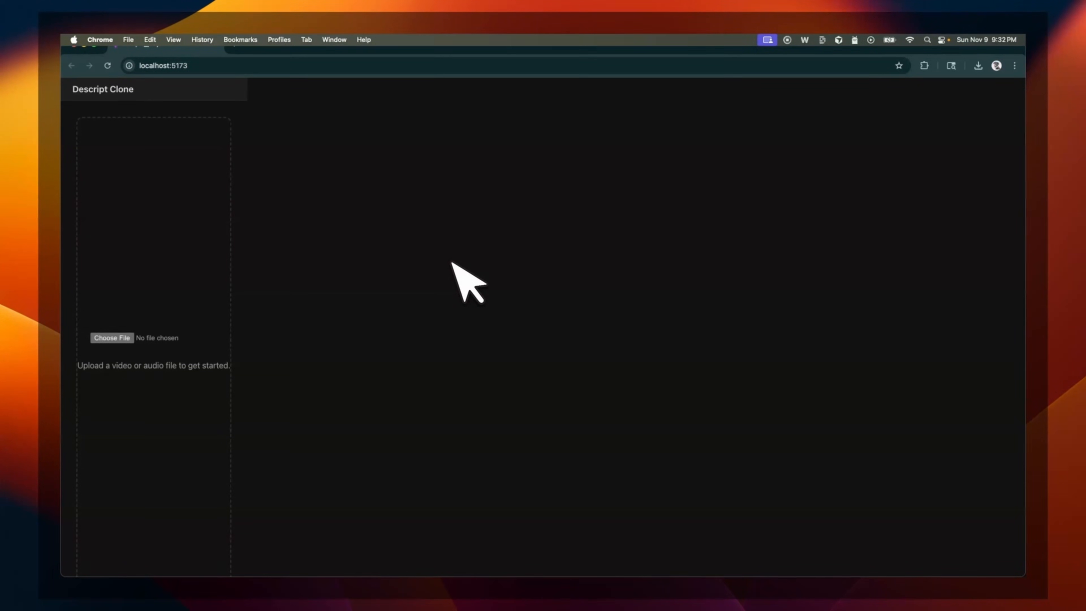
{"action": "mouse_move", "coordinate": [112, 338]}
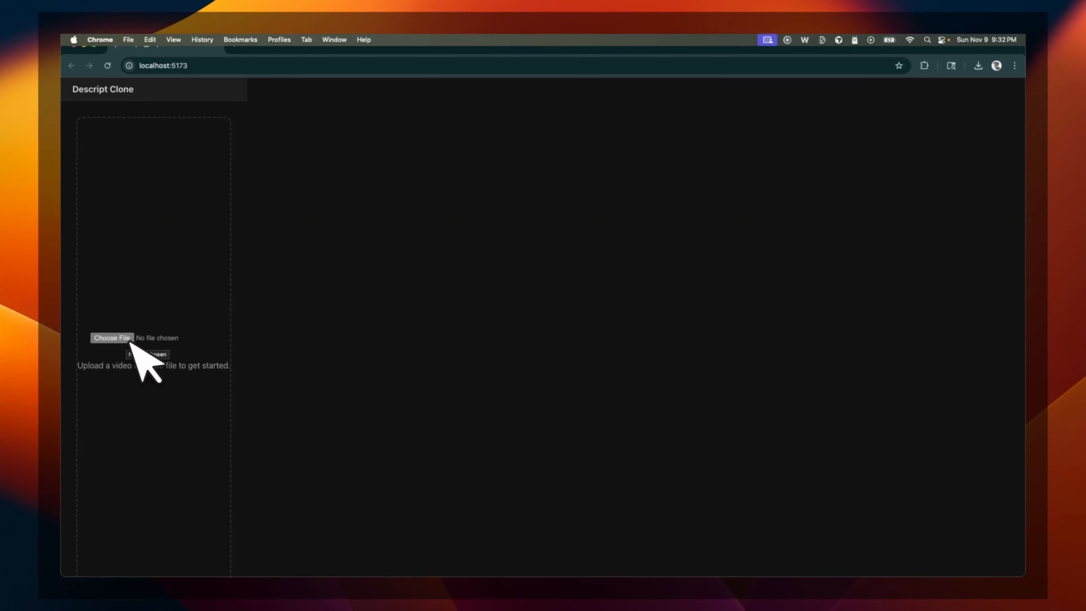
{"action": "left_click", "coordinate": [111, 337]}
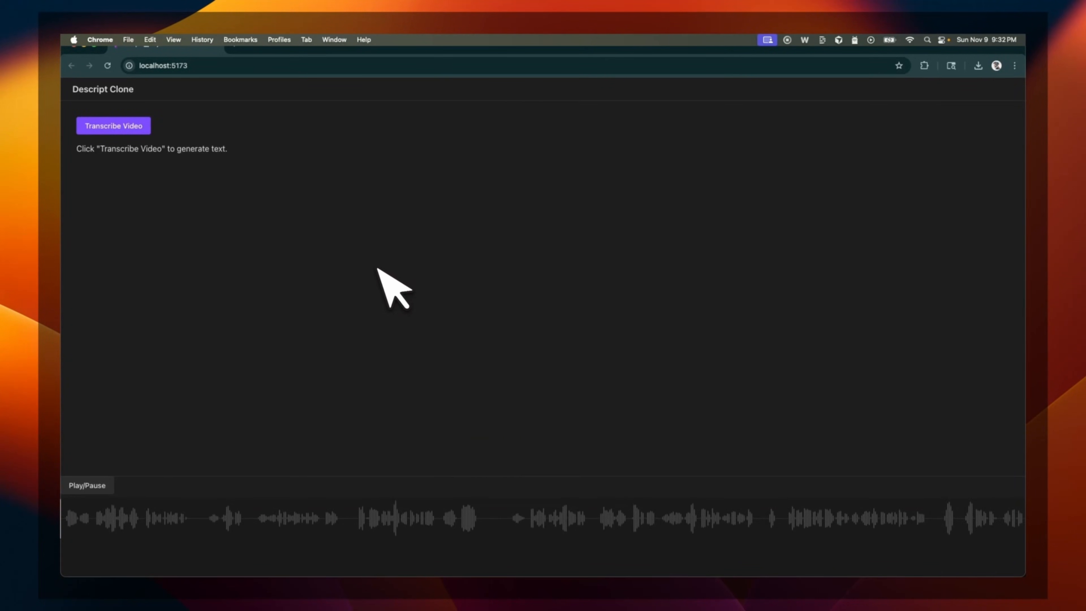
{"action": "left_click", "coordinate": [119, 129]}
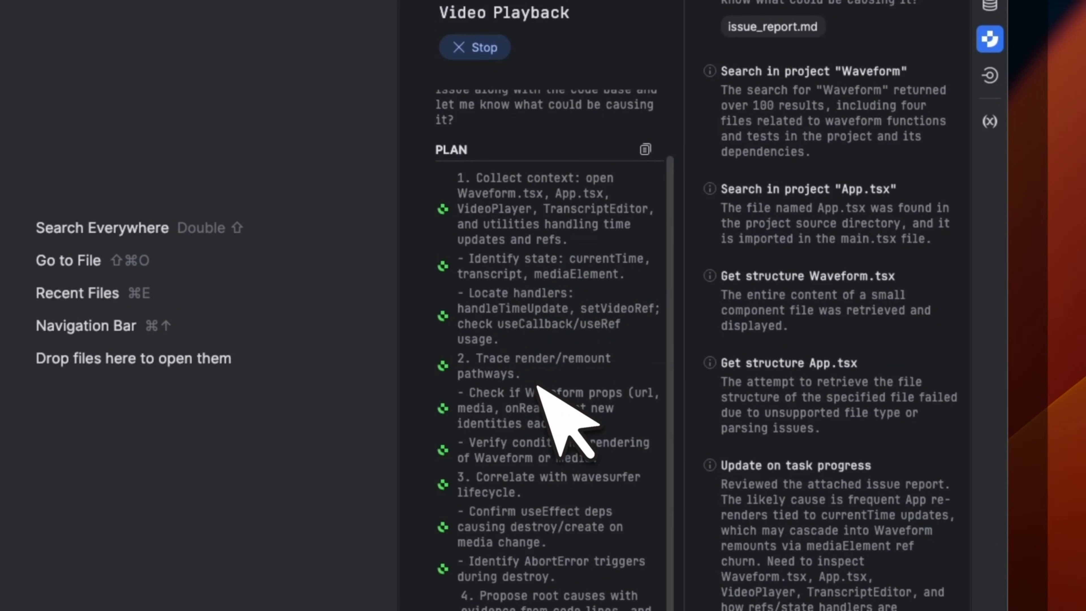
- Follow Junie's analysis of Waveform.tsx and App.tsx as it traces the flicker cause
{"action": "scroll", "scroll_direction": "down", "scroll_amount": 3}
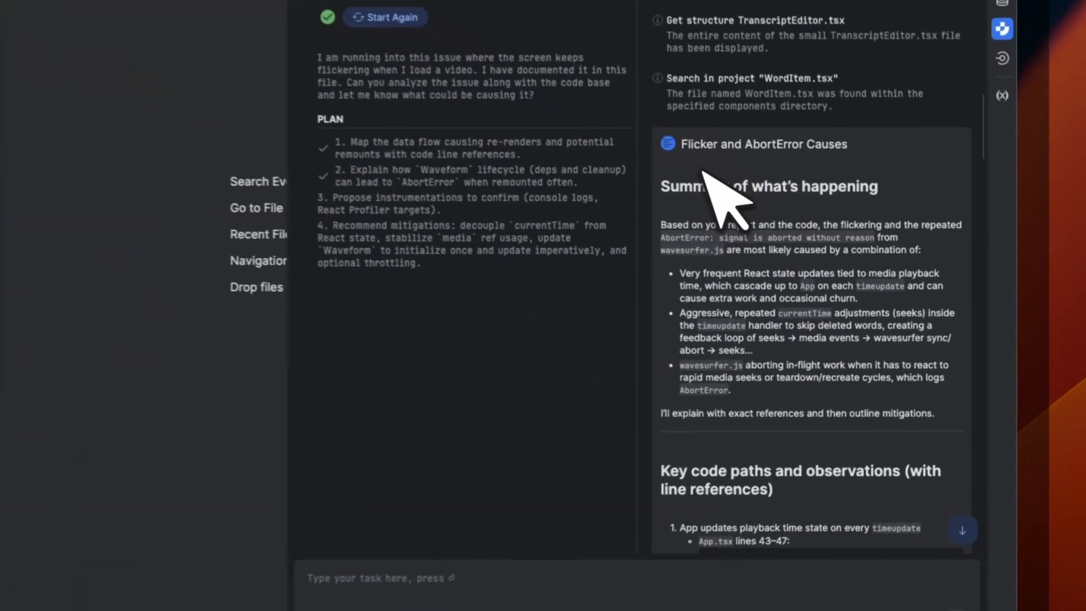
{"action": "scroll", "scroll_direction": "down", "scroll_amount": 3}
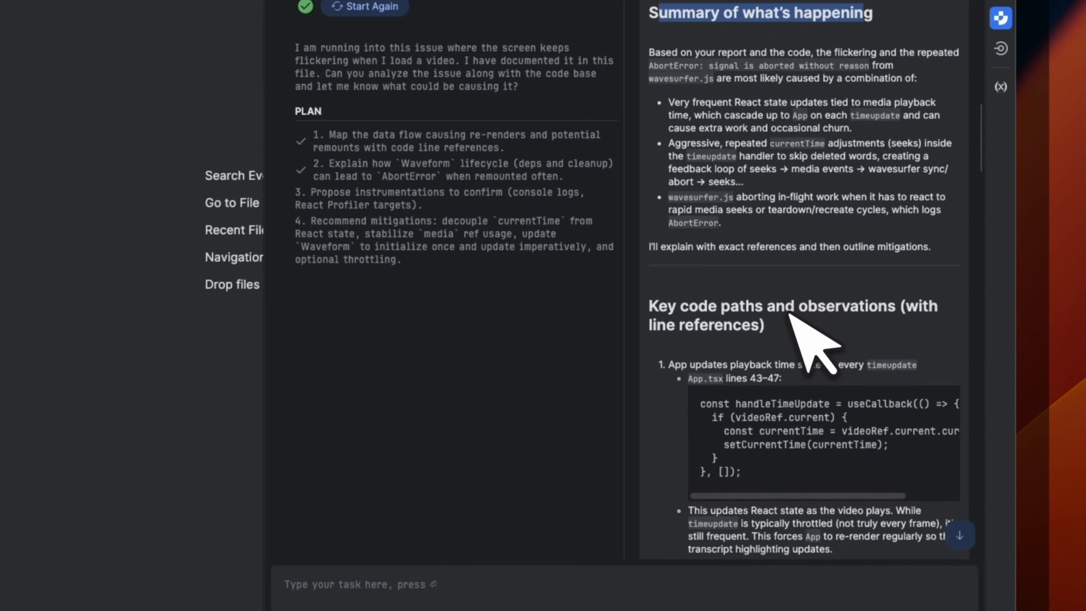
{"action": "scroll", "scroll_direction": "down", "scroll_amount": 3}
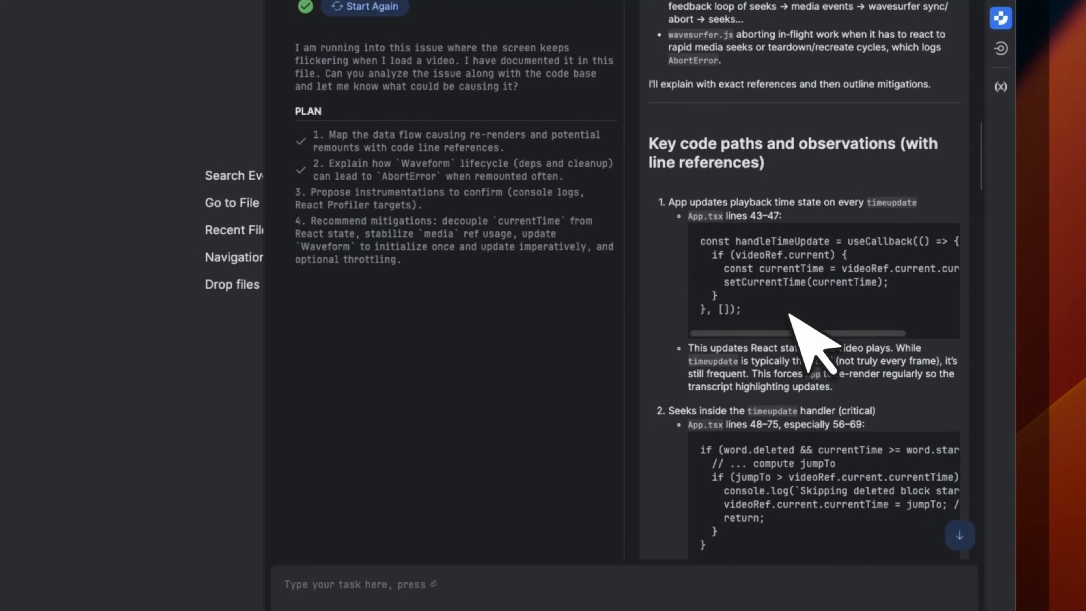
{"action": "scroll", "scroll_direction": "down", "scroll_amount": 3}
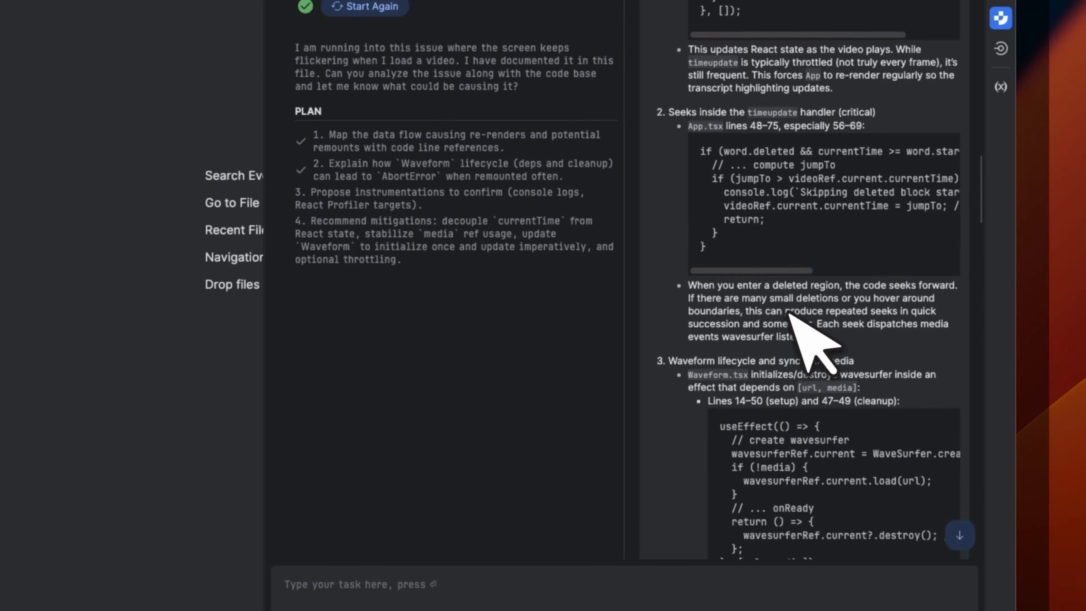
{"action": "scroll", "scroll_direction": "down", "scroll_amount": 3}
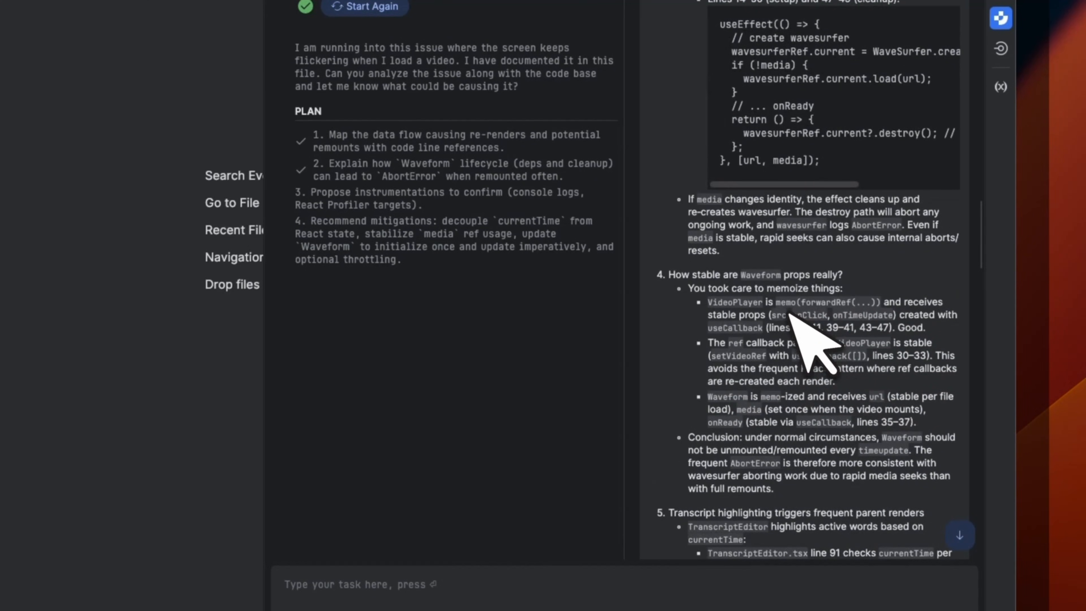
{"action": "scroll", "scroll_direction": "down", "scroll_amount": 3}
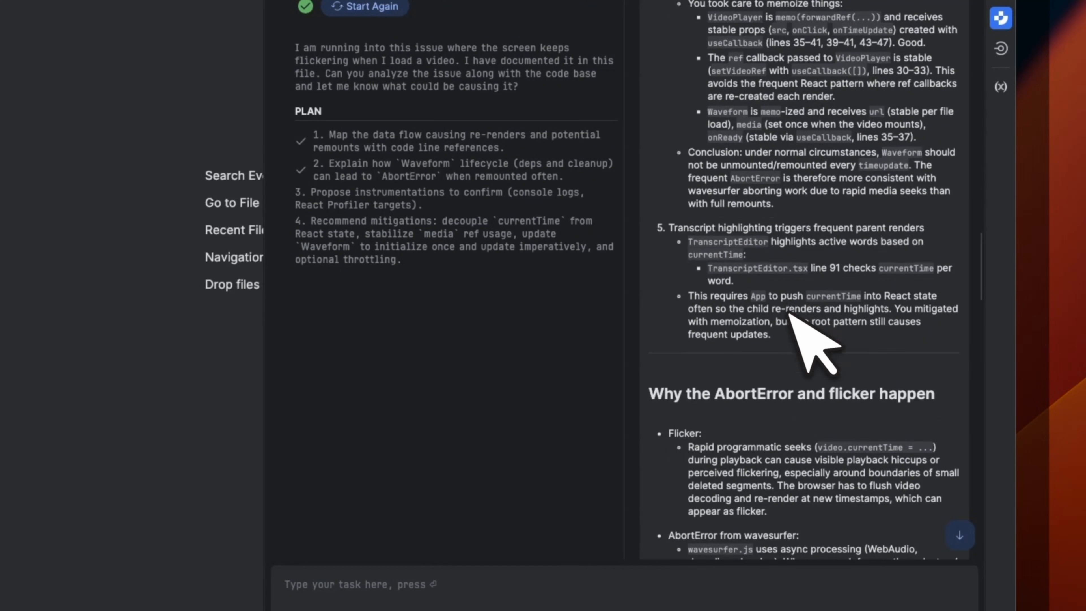
{"action": "scroll", "scroll_direction": "down", "scroll_amount": 3}
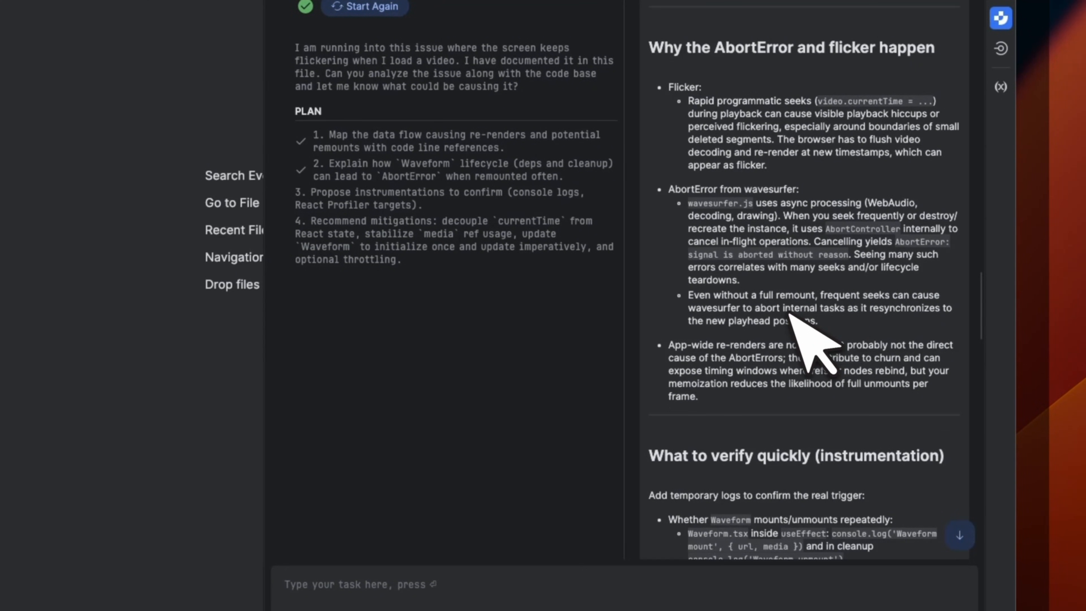
{"action": "scroll", "scroll_direction": "down", "scroll_amount": 3}
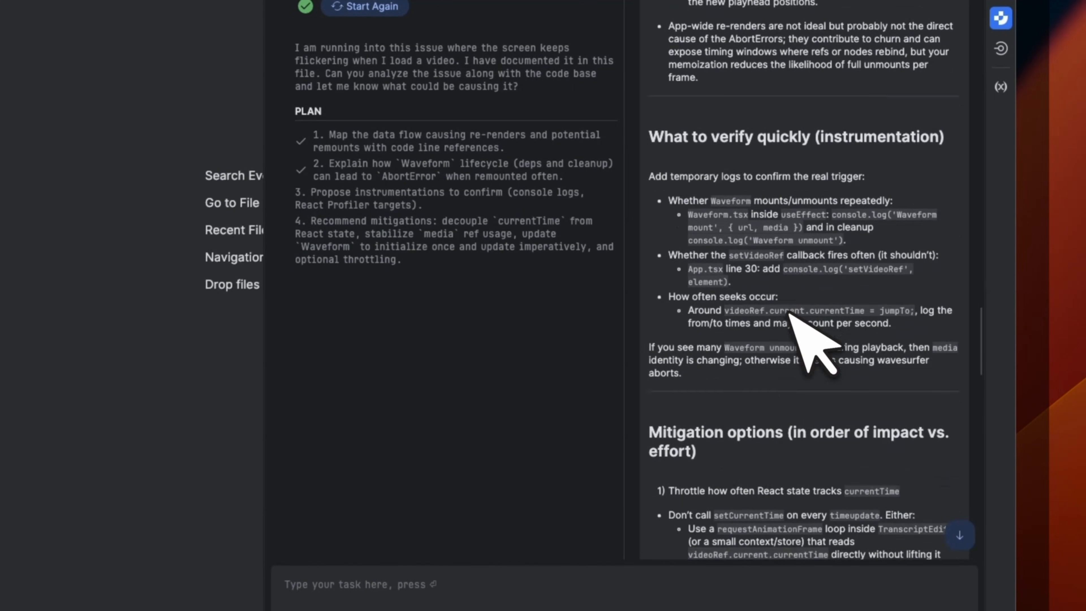
{"action": "scroll", "scroll_direction": "down", "scroll_amount": 3}
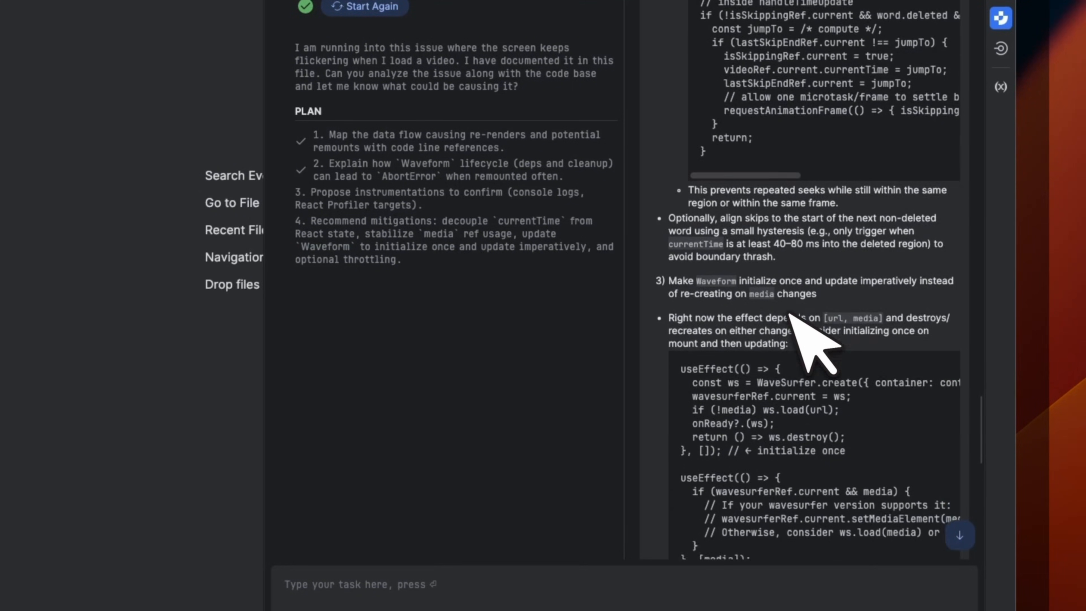
{"action": "scroll", "scroll_direction": "down", "scroll_amount": 3}
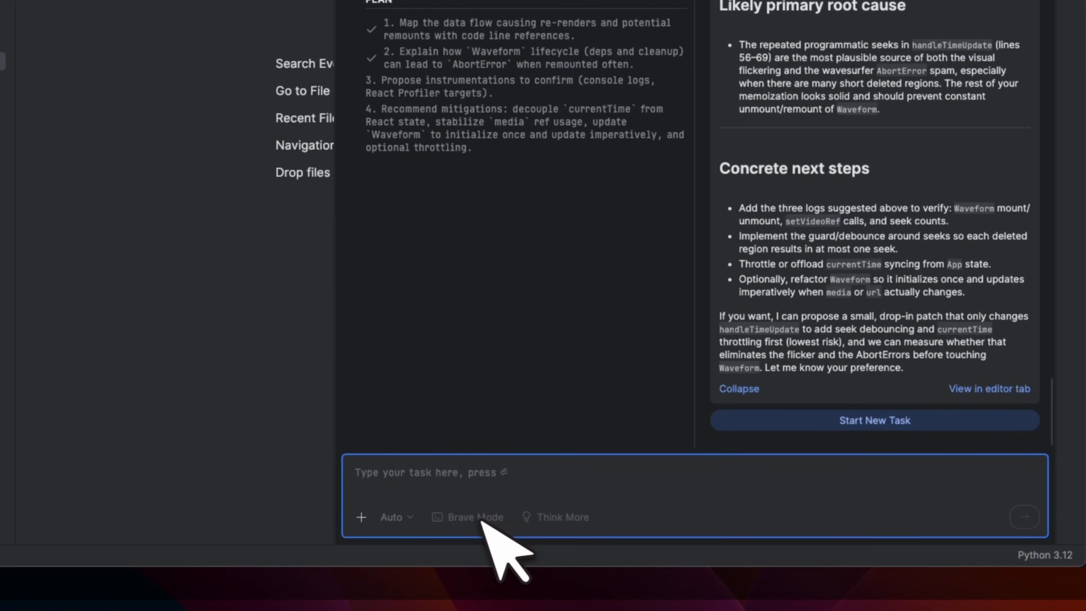
- Enable Brave Mode and Think More for the next Junie request
{"action": "left_click", "coordinate": [470, 517]}
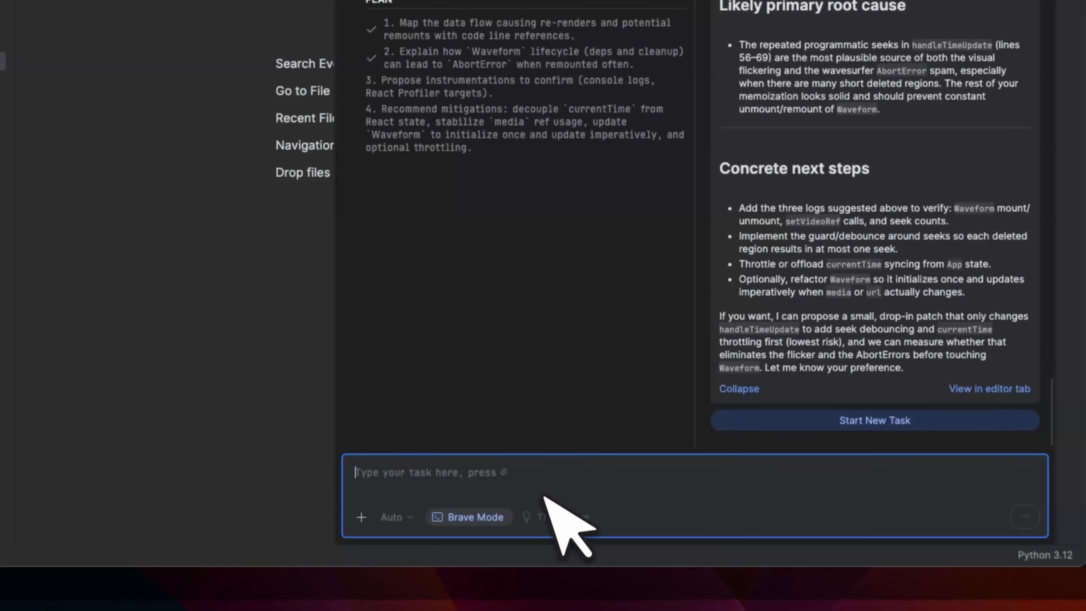
{"action": "mouse_move", "coordinate": [553, 522]}
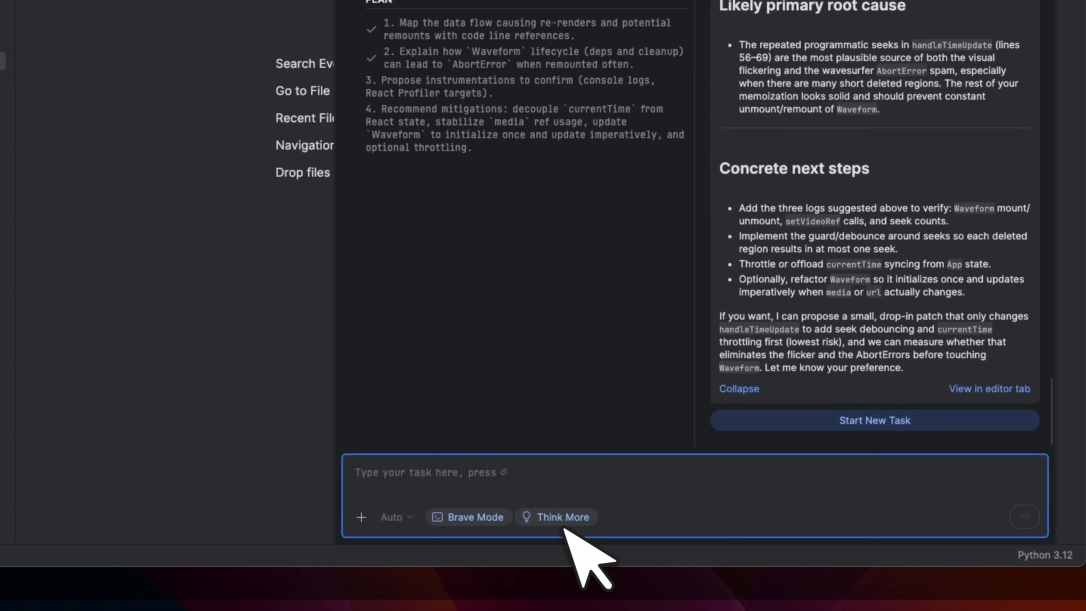
{"action": "left_click", "coordinate": [395, 517]}
{"action": "type", "text": "Let's go ahead and implement the solution, and then let's test whether it works or not."}
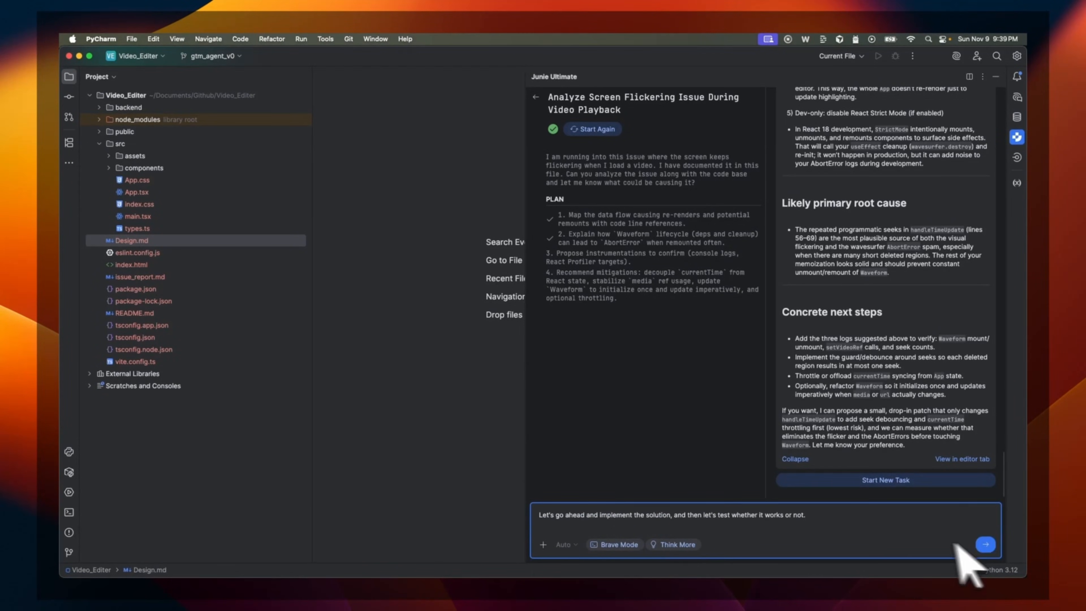
- Submit the implement-and-test request so Junie patches App.tsx, builds and previews the app
{"action": "left_click", "coordinate": [986, 544]}
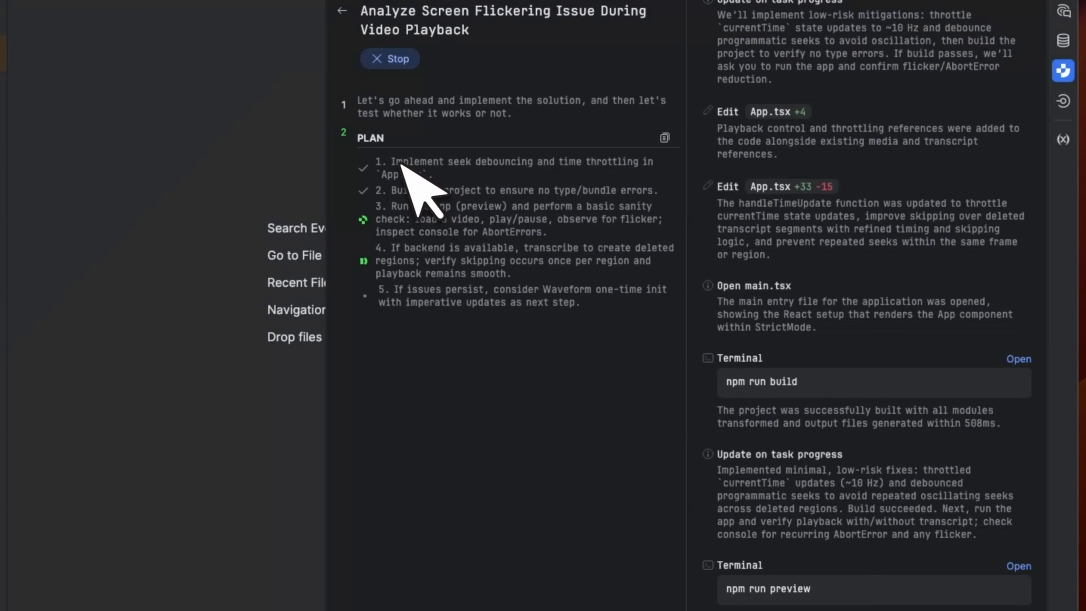
{"action": "left_click_drag", "start_coordinate": [389, 161], "coordinate": [642, 161]}
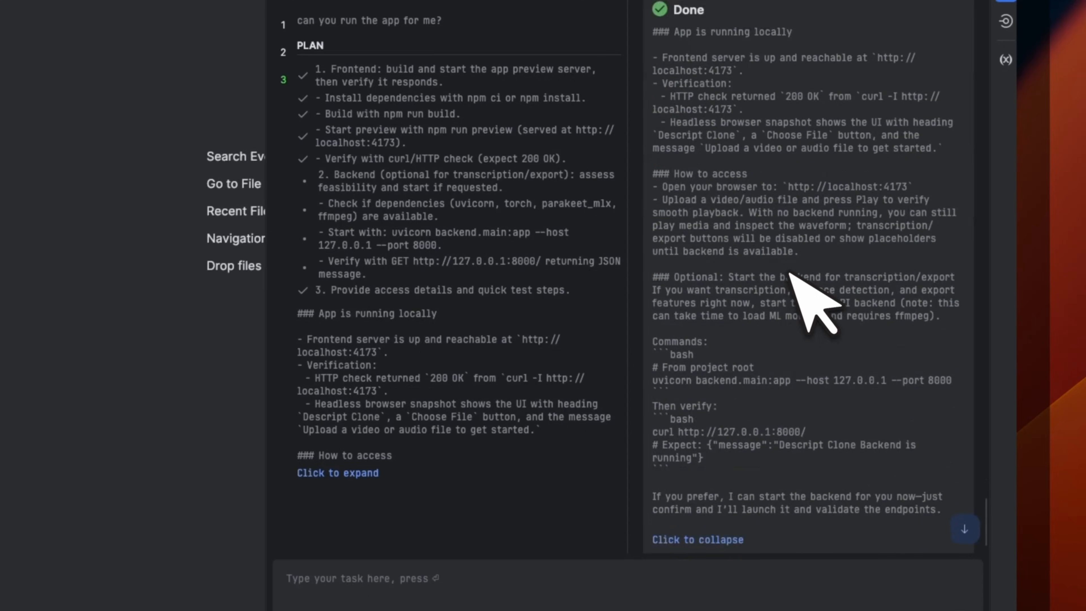
{"action": "scroll", "scroll_direction": "down", "scroll_amount": 3}
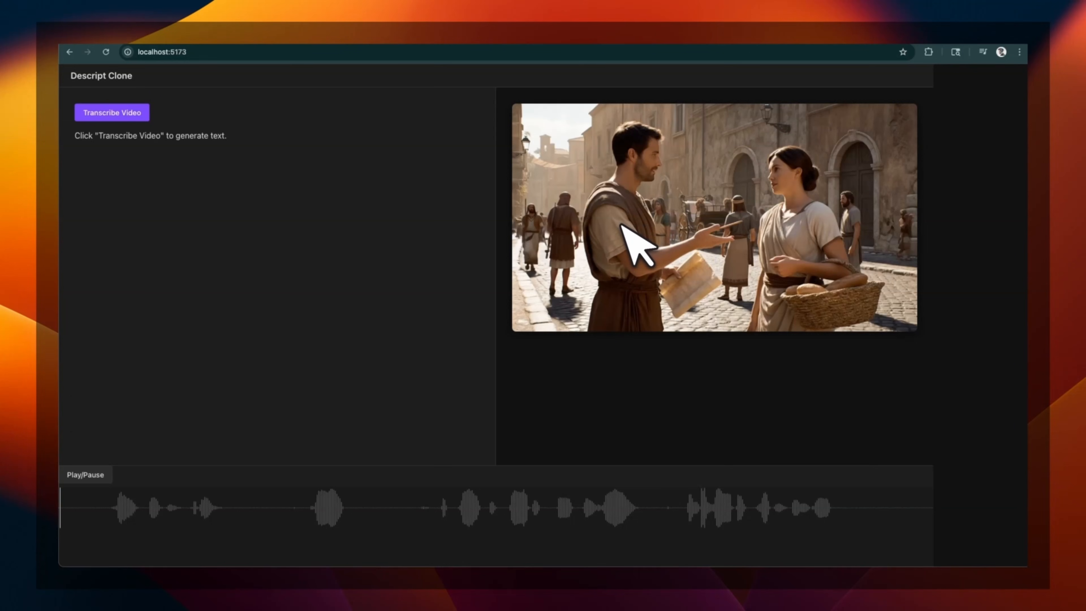
{"action": "mouse_move", "coordinate": [106, 484]}
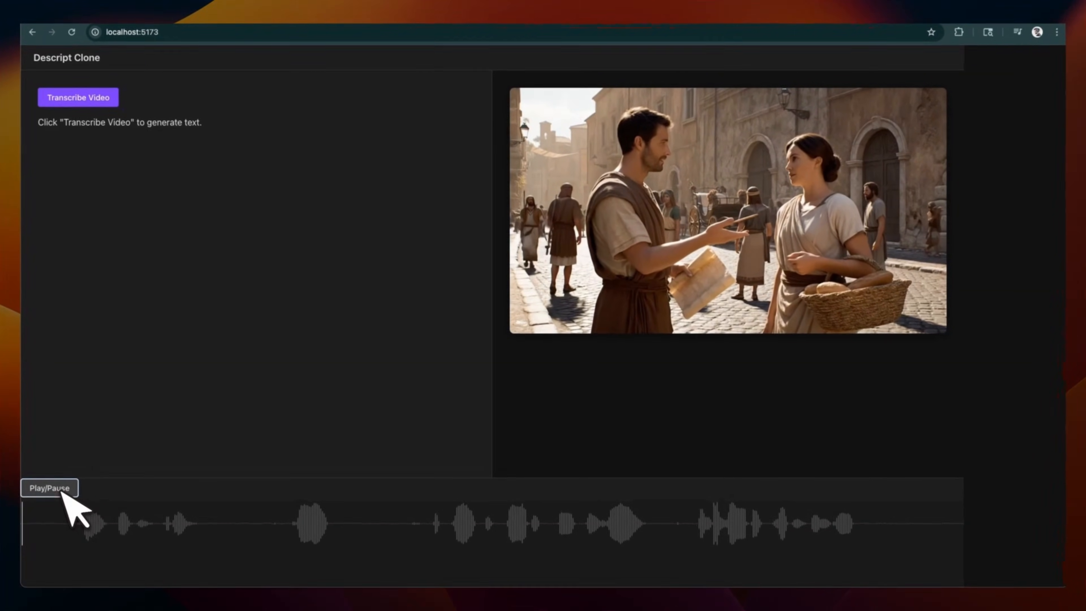
- Play and pause the loaded video to confirm the waveform no longer flickers
{"action": "left_click", "coordinate": [50, 488]}
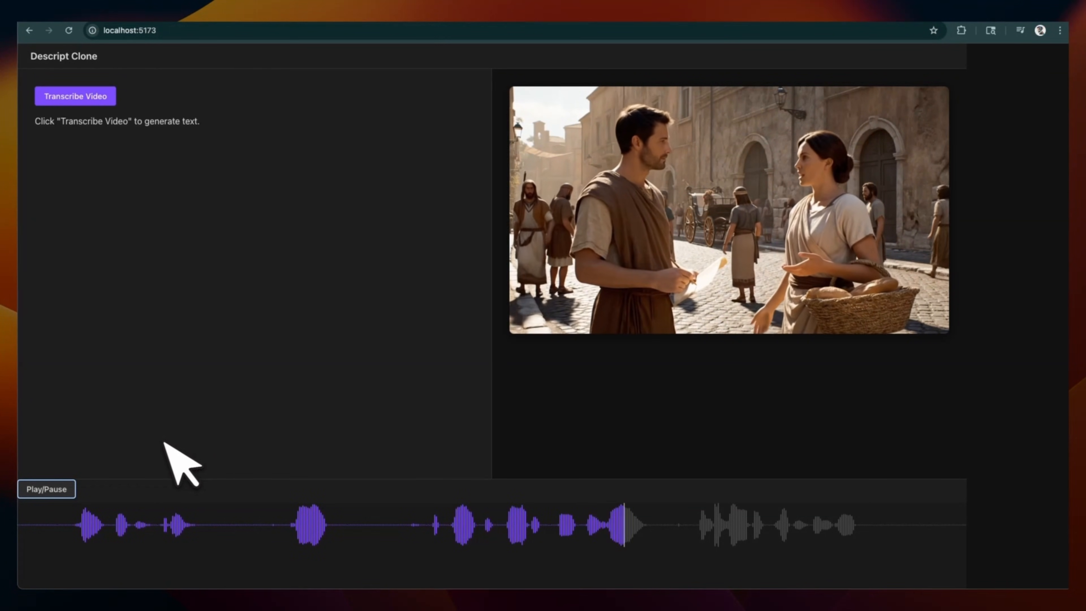
{"action": "left_click", "coordinate": [46, 489]}
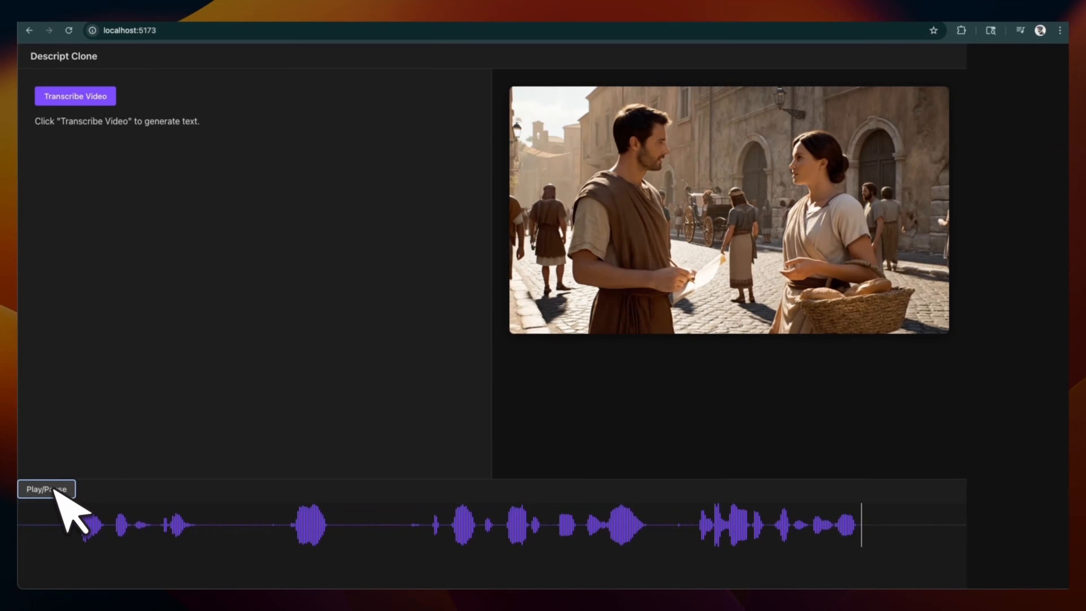
{"action": "left_click", "coordinate": [46, 489]}
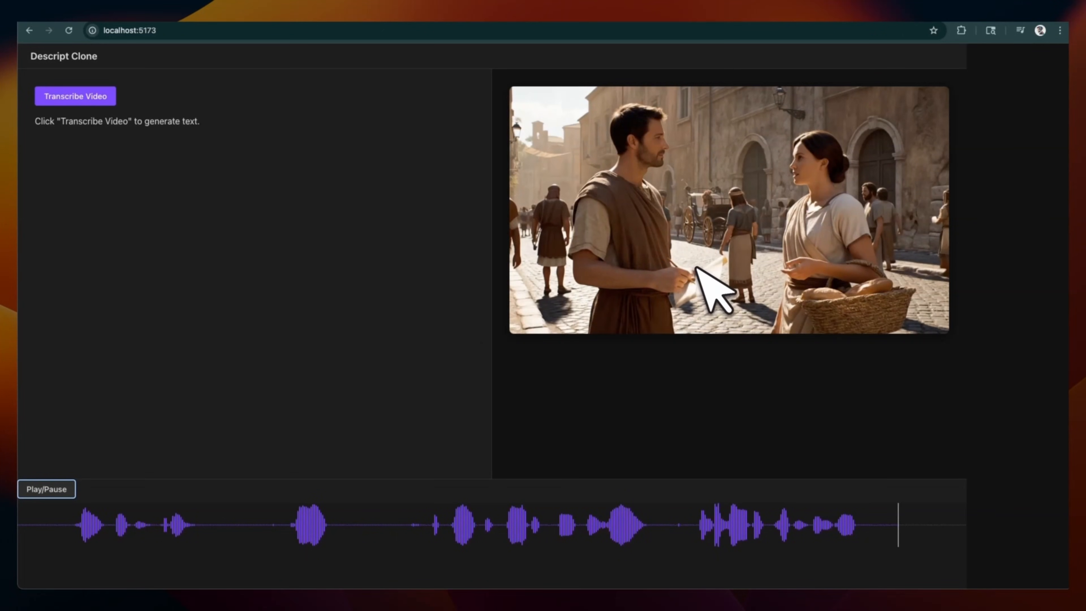
{"action": "mouse_move", "coordinate": [437, 133]}
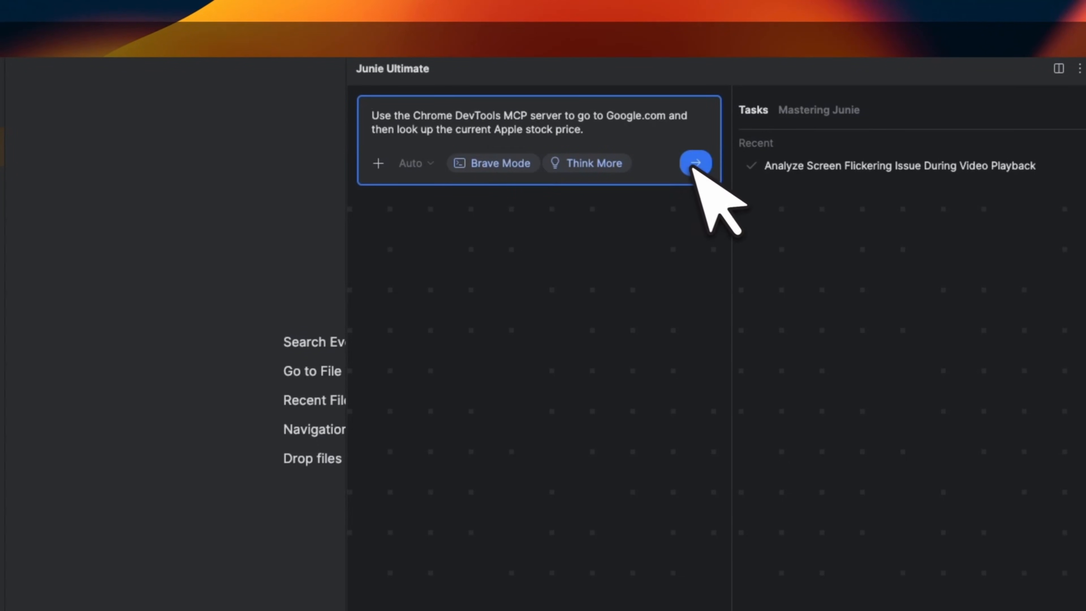
- Submit the Chrome DevTools MCP prompt asking Junie to find Apple's stock price on Google
{"action": "left_click", "coordinate": [695, 162]}
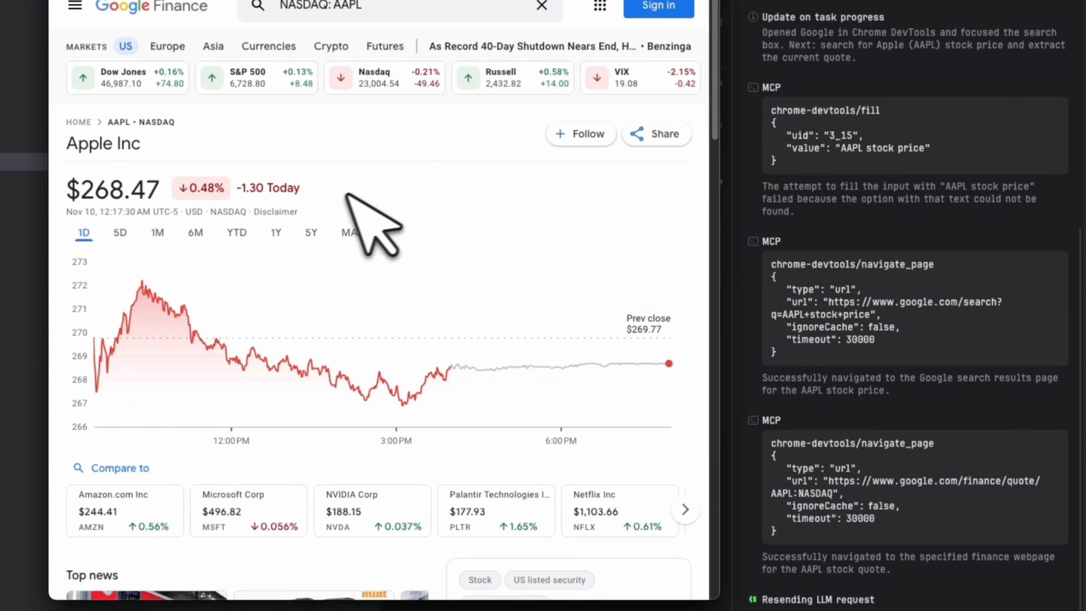
{"action": "mouse_move", "coordinate": [692, 293]}
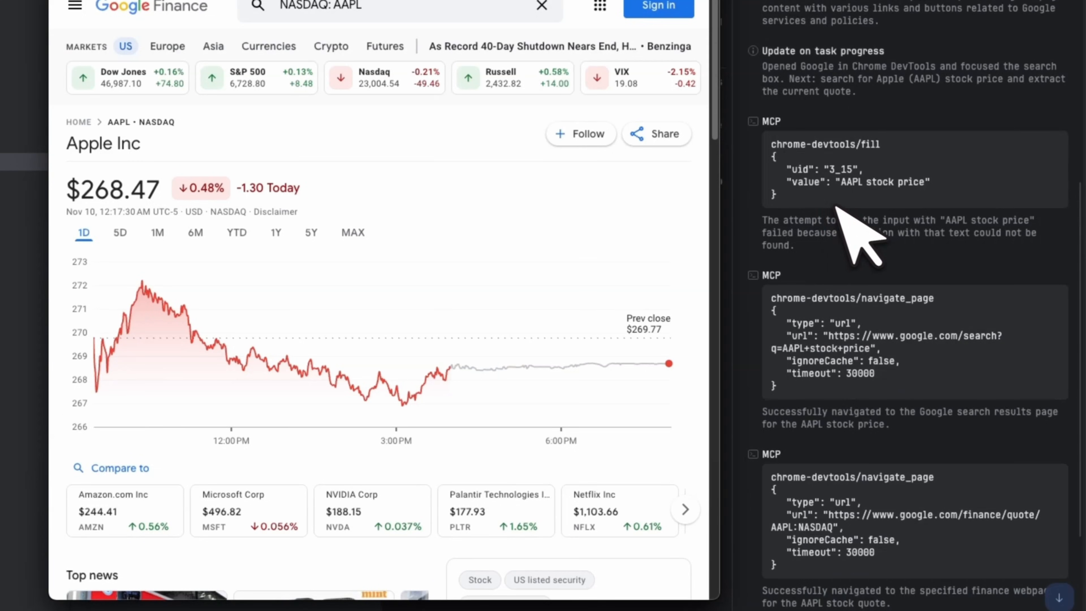
{"action": "mouse_move", "coordinate": [849, 257]}
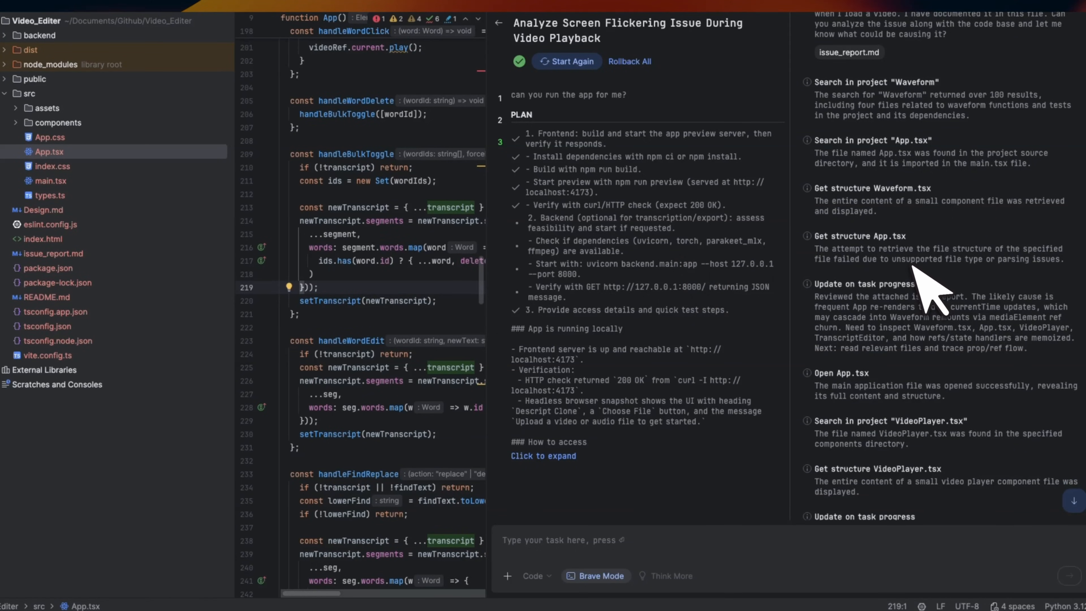
{"action": "scroll", "scroll_direction": "down", "scroll_amount": 3}
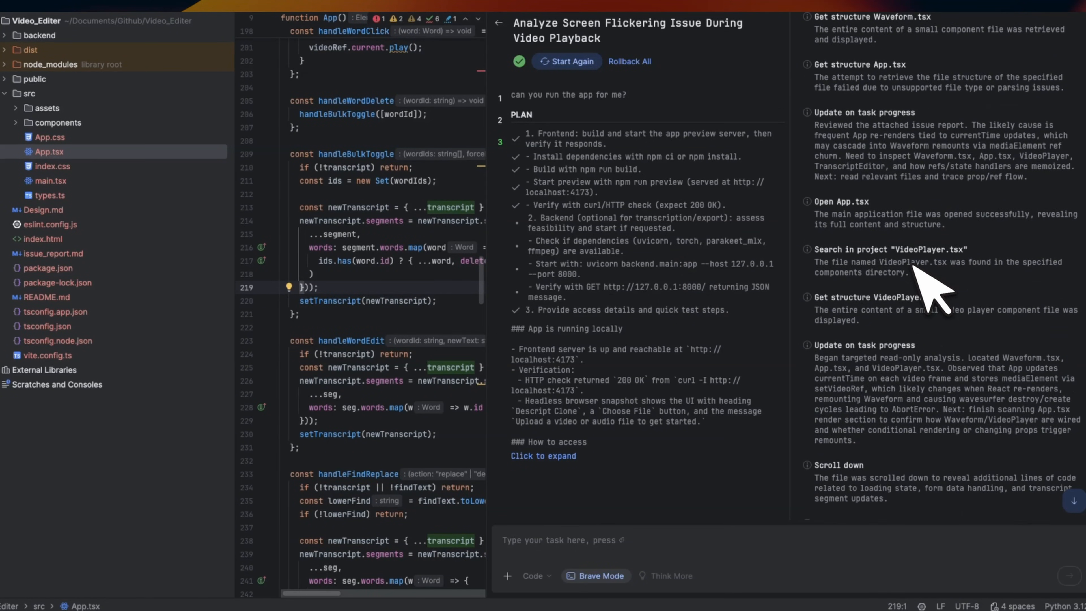
{"action": "scroll", "scroll_direction": "down", "scroll_amount": 3}
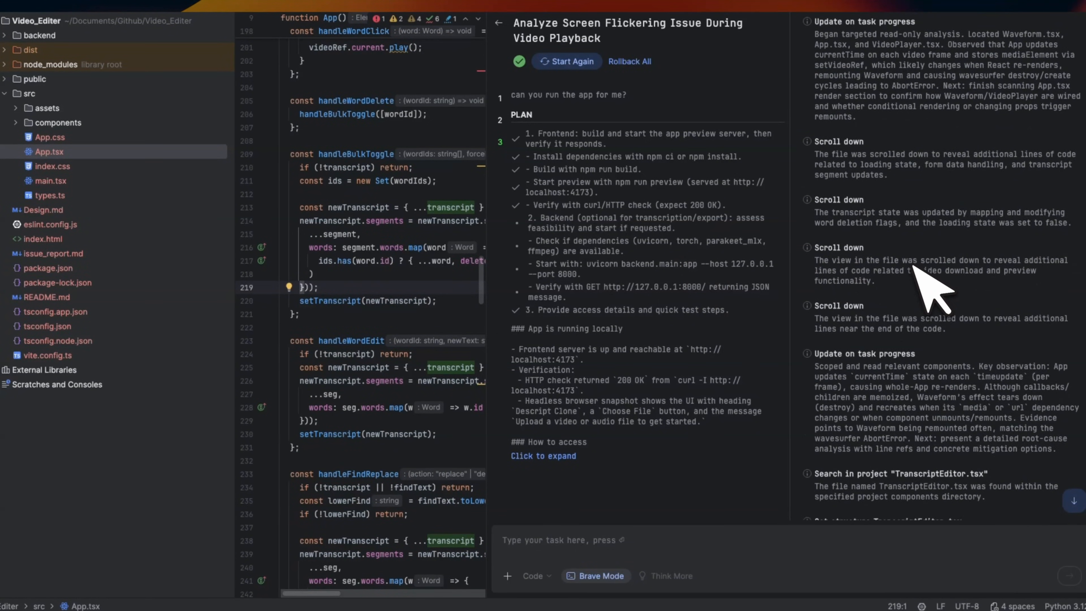
{"action": "scroll", "scroll_direction": "down", "scroll_amount": 3}
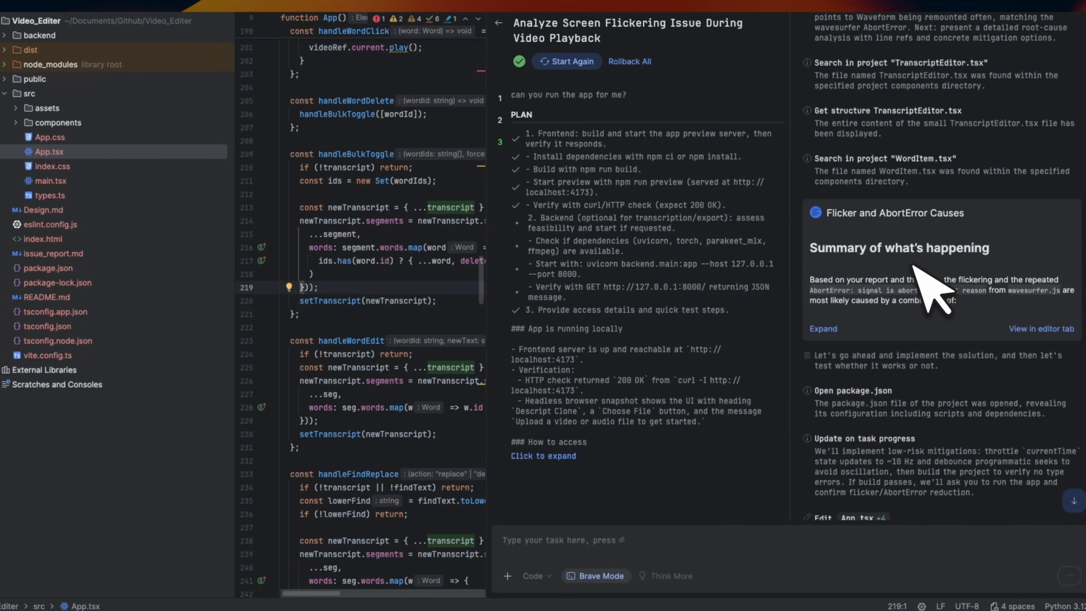
{"action": "scroll", "scroll_direction": "down", "scroll_amount": 3}
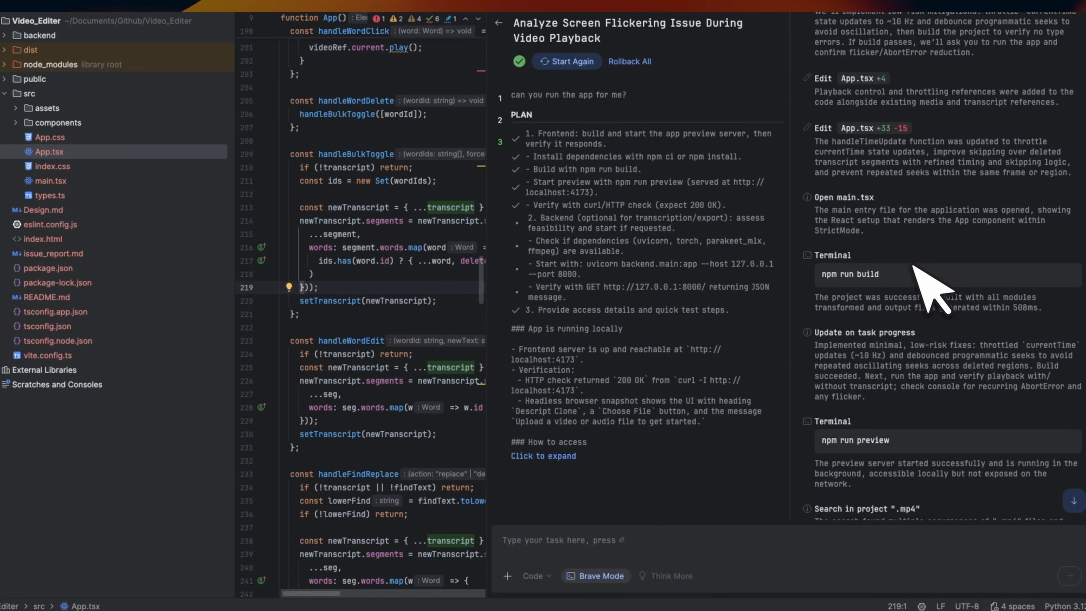
{"action": "scroll", "scroll_direction": "down", "scroll_amount": 3}
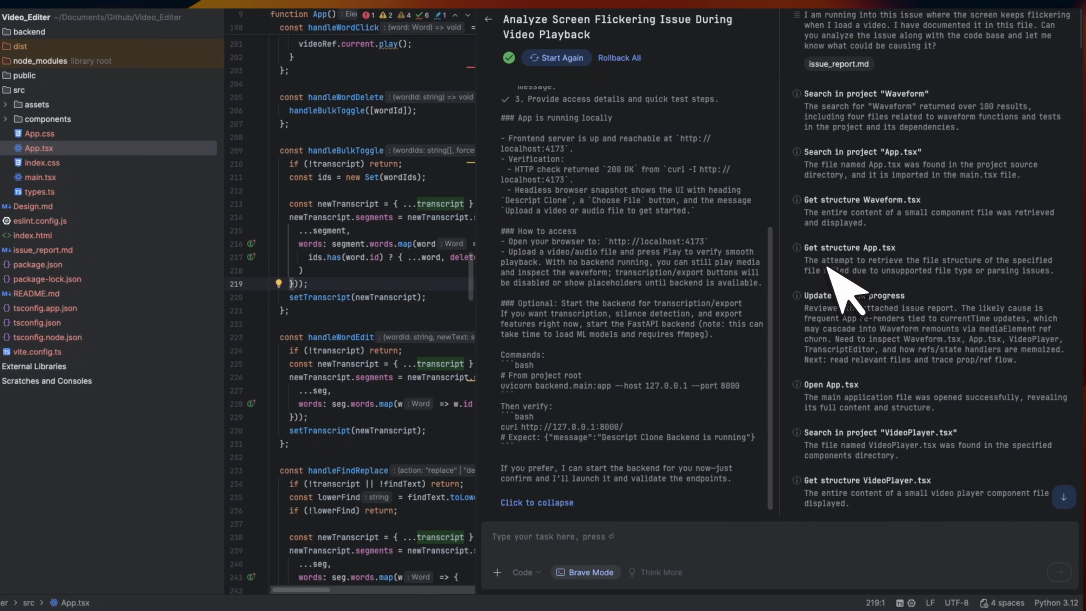
{"action": "scroll", "scroll_direction": "down", "scroll_amount": 3}
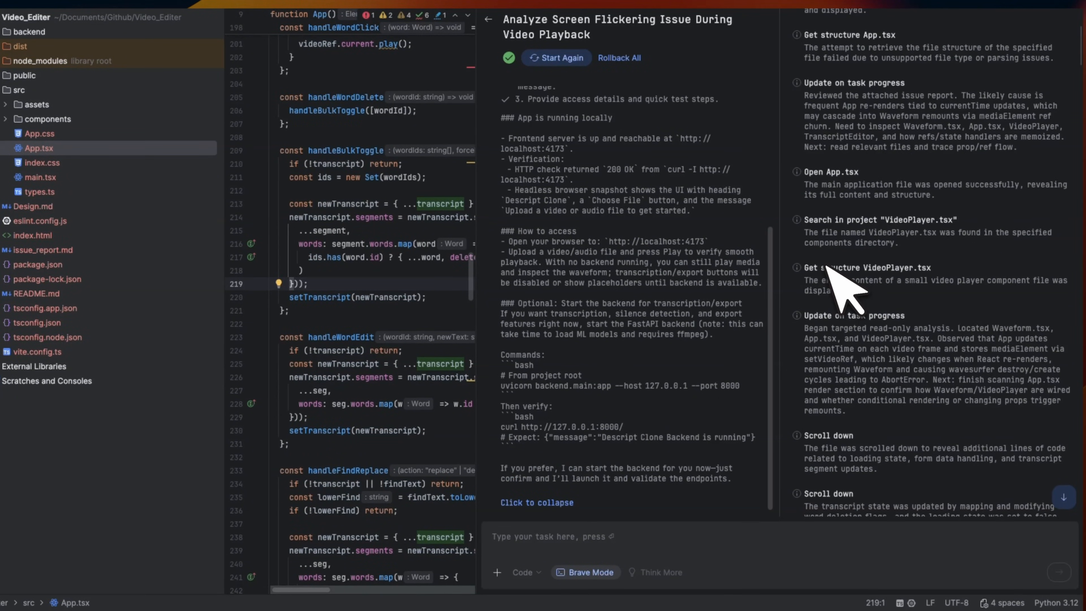
{"action": "scroll", "scroll_direction": "down", "scroll_amount": 3}
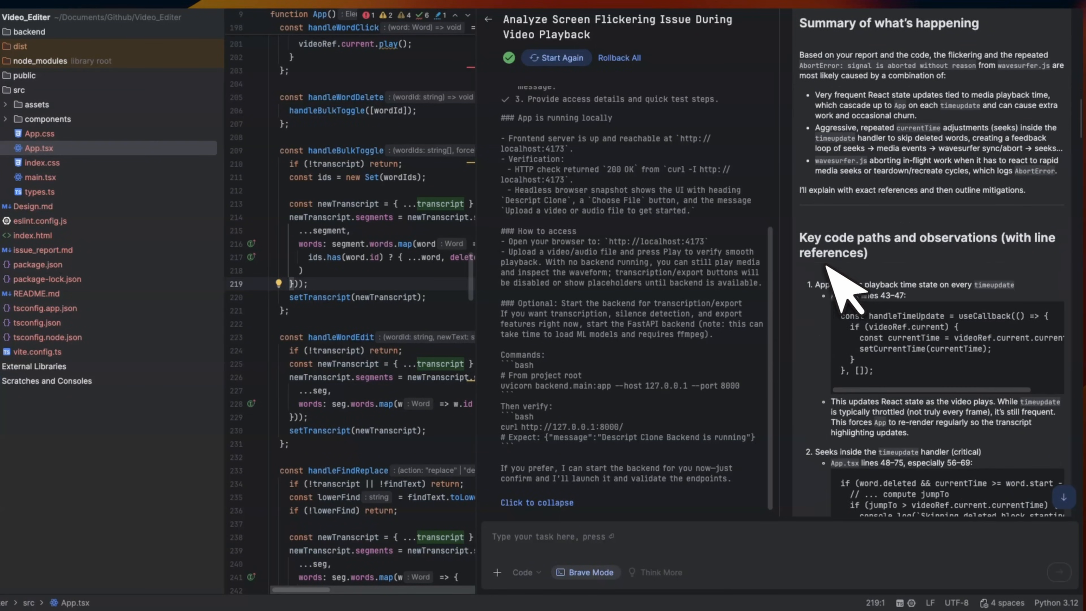
{"action": "scroll", "scroll_direction": "down", "scroll_amount": 3}
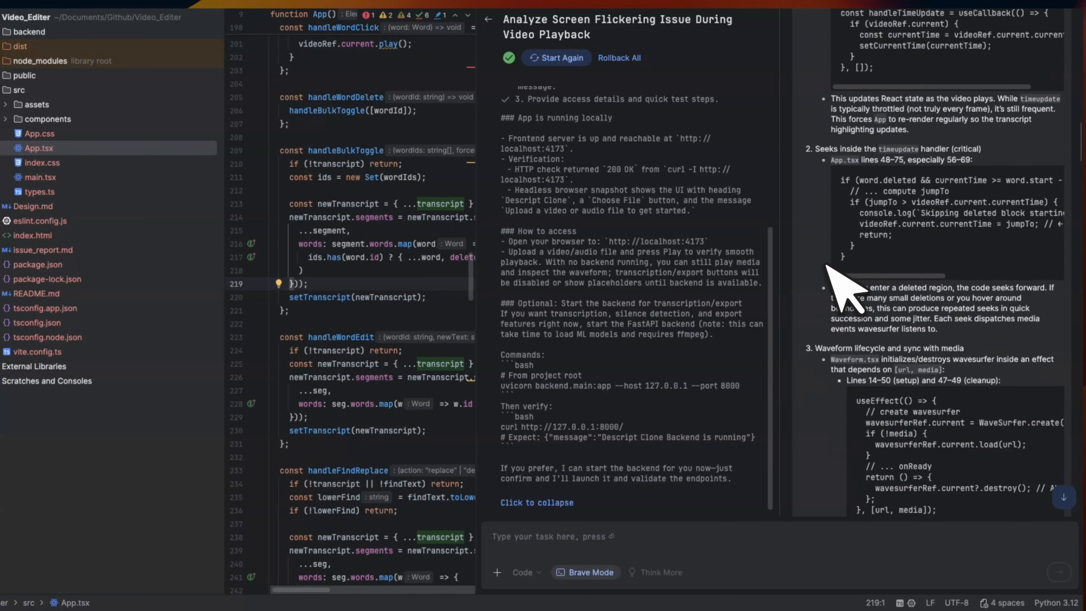
{"action": "scroll", "scroll_direction": "down", "scroll_amount": 3}
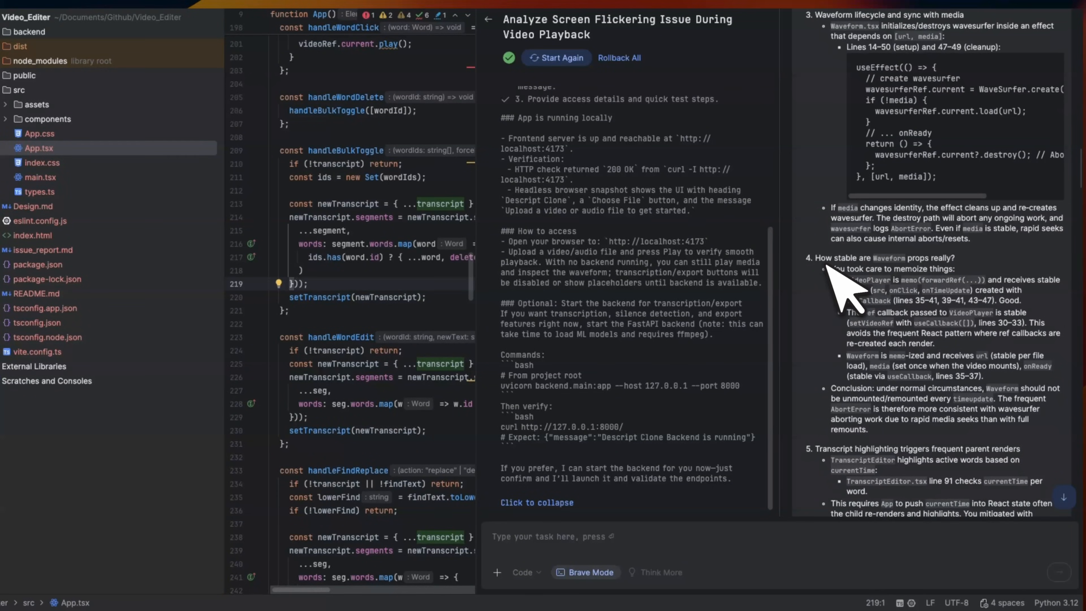
{"action": "scroll", "scroll_direction": "down", "scroll_amount": 3}
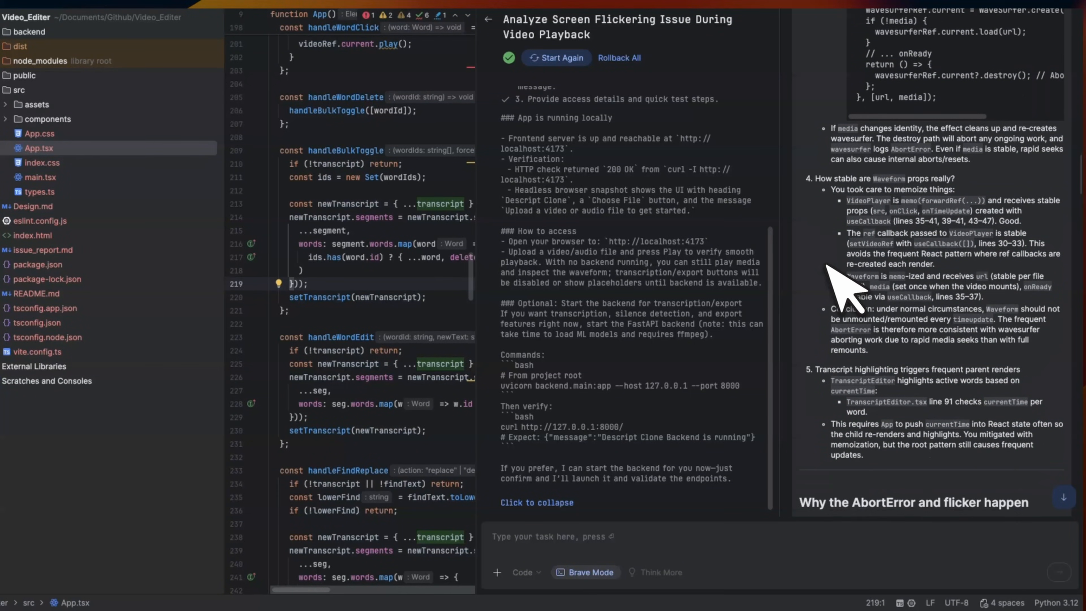
{"action": "scroll", "scroll_direction": "down", "scroll_amount": 3}
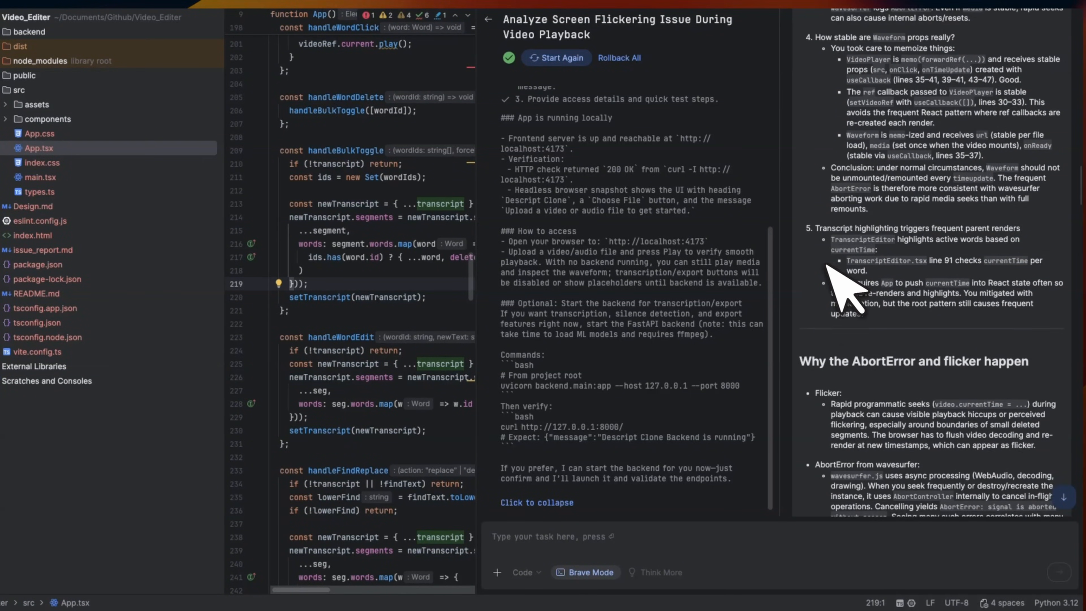
{"action": "scroll", "scroll_direction": "down", "scroll_amount": 3}
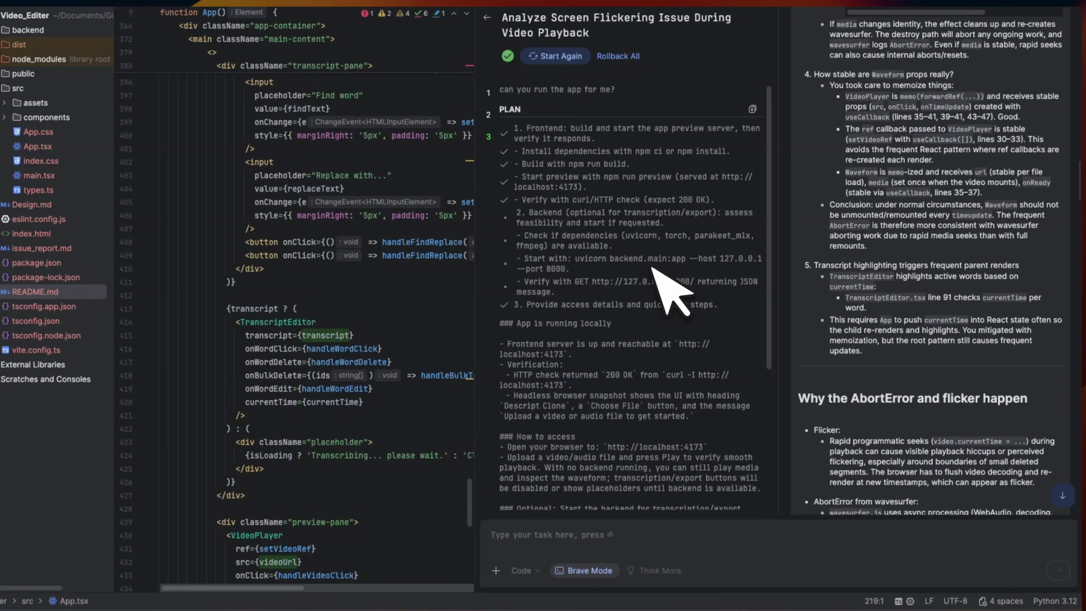
{"action": "scroll", "scroll_direction": "down", "scroll_amount": 3}
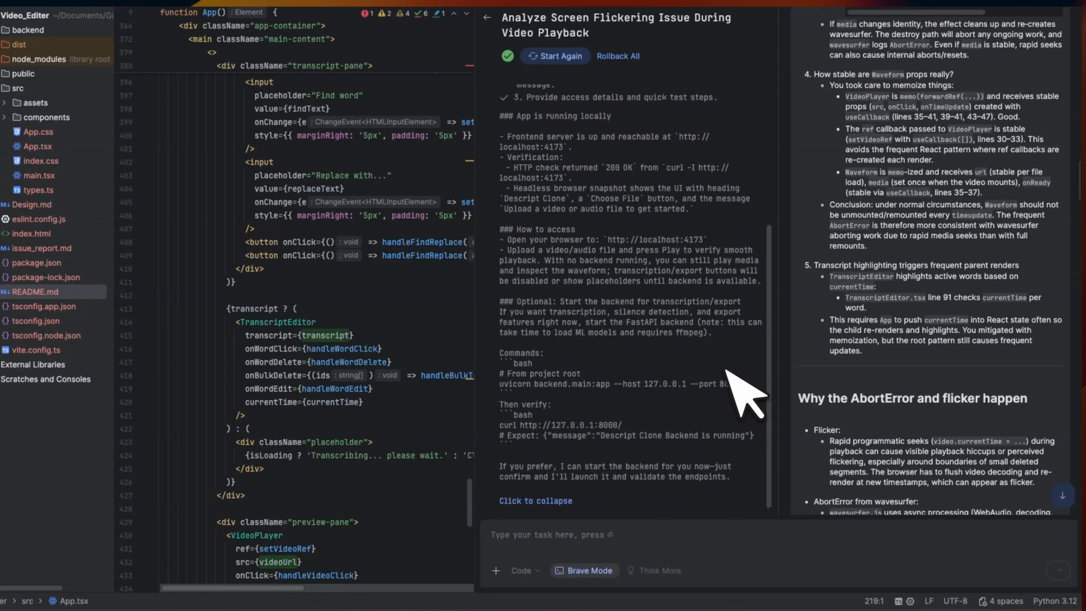
{"action": "scroll", "scroll_direction": "down", "scroll_amount": 3}
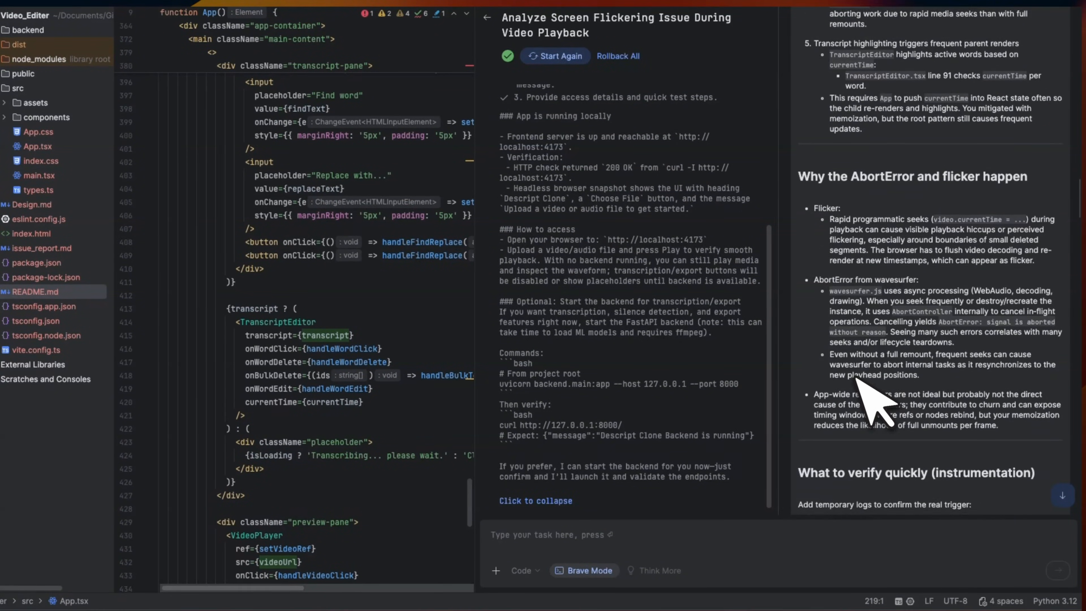
{"action": "scroll", "scroll_direction": "down", "scroll_amount": 3}
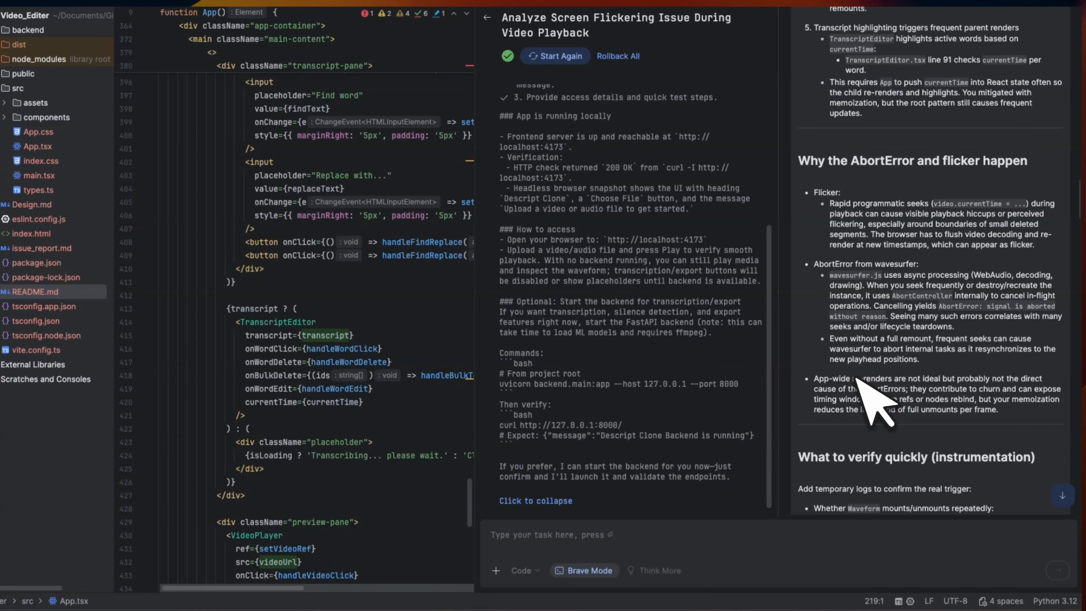
{"action": "scroll", "scroll_direction": "down", "scroll_amount": 3}
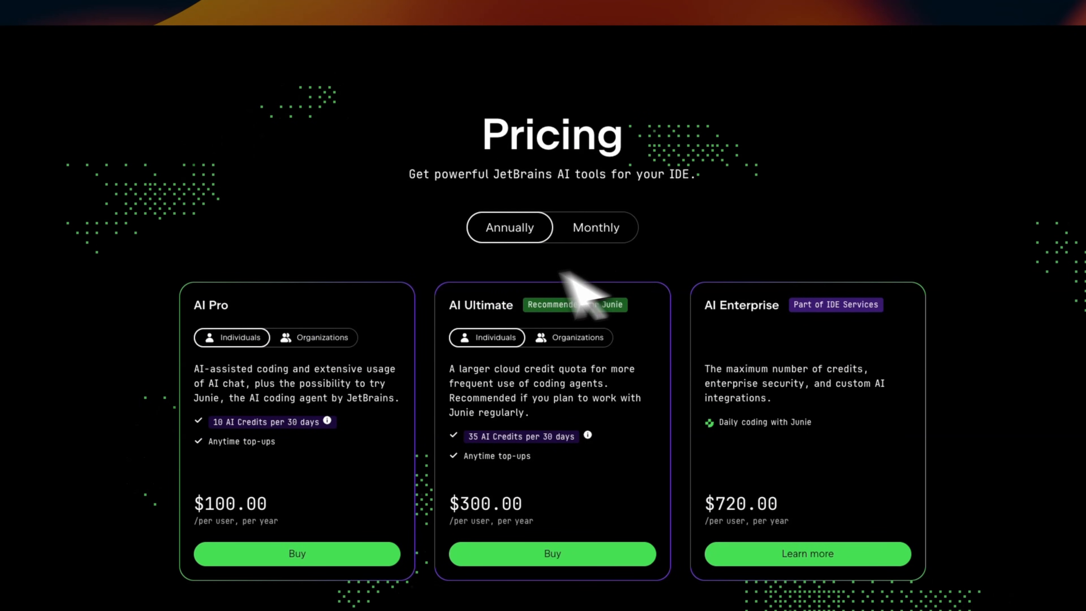
- Switch the pricing cards to Organizations rates: AI Pro $200, AI Ultimate $600, Enterprise $720
{"action": "left_click", "coordinate": [323, 337]}
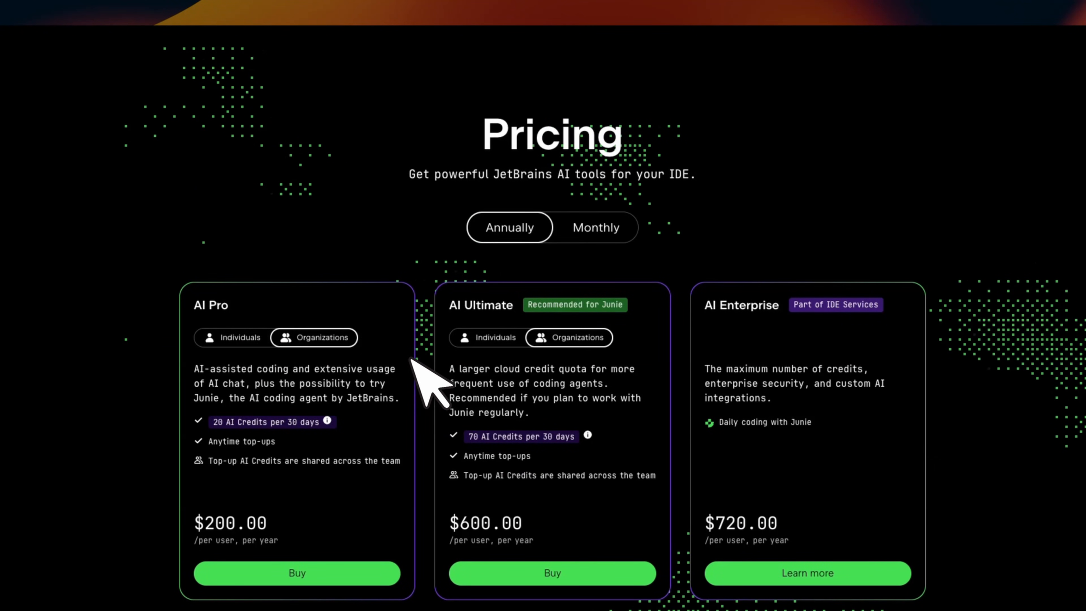
{"action": "scroll", "scroll_direction": "down", "scroll_amount": 3}
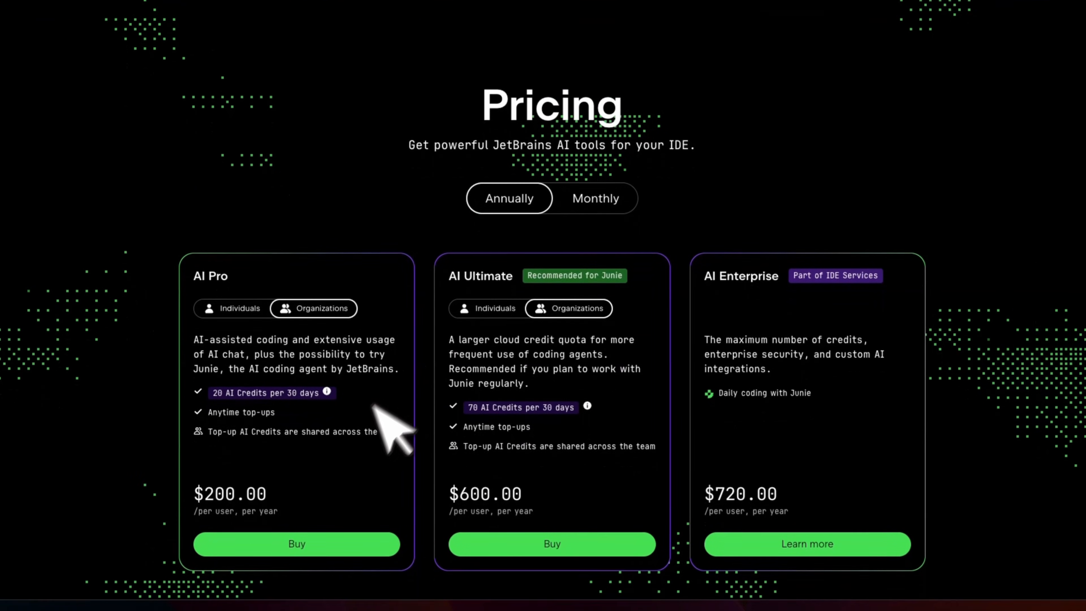